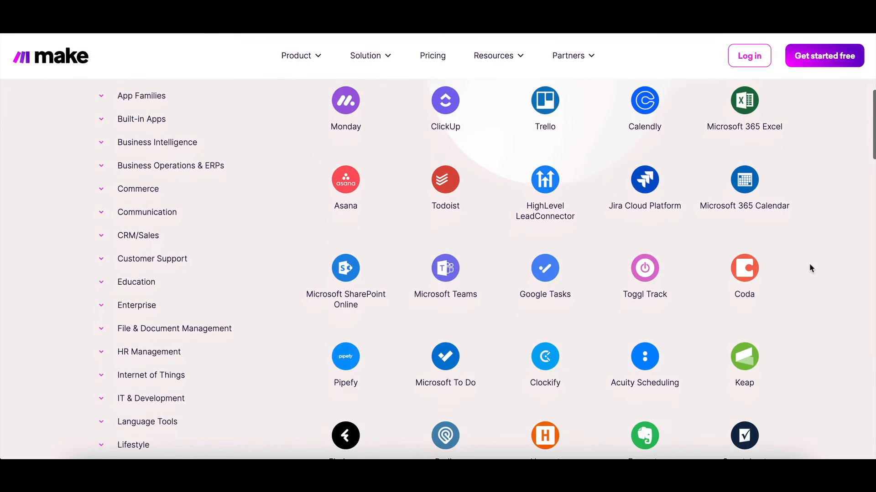
# - Scroll through Make's public app directory before moving to the scenarios list
pyautogui.scroll(-3)
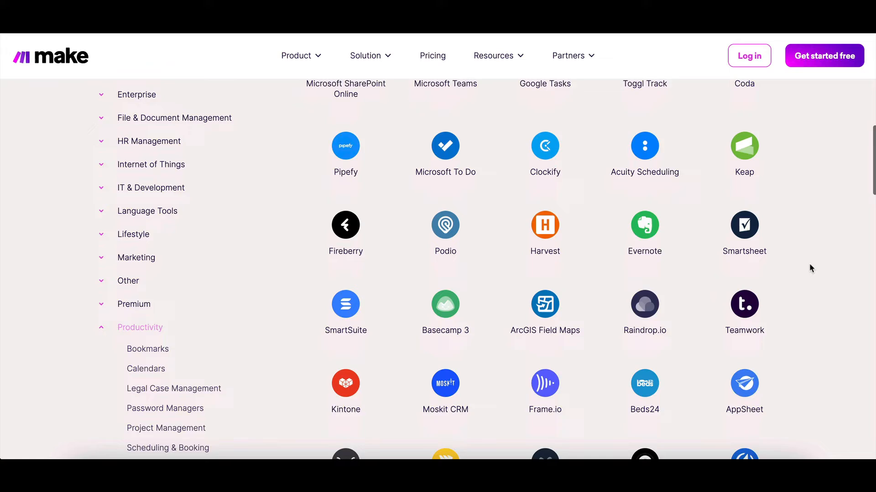
pyautogui.scroll(-3)
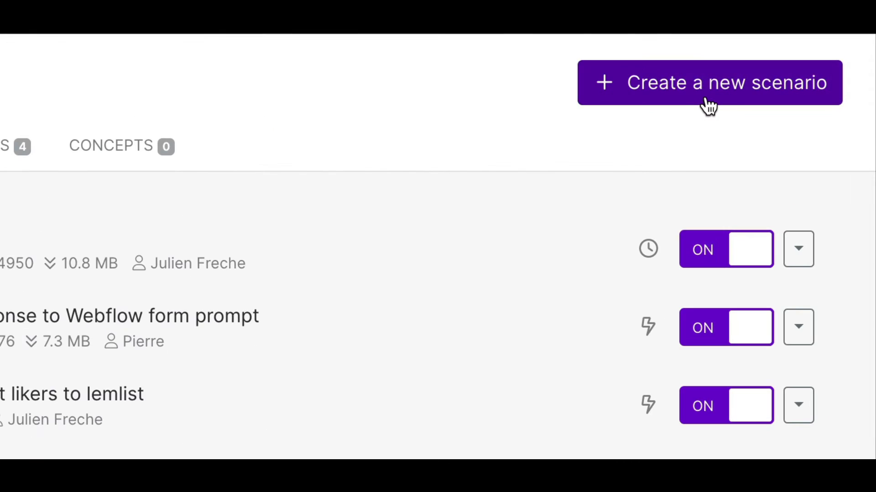
# - Create a new scenario and pick folk's Watch People as the first module
pyautogui.click(709, 82)
pyautogui.write('f')
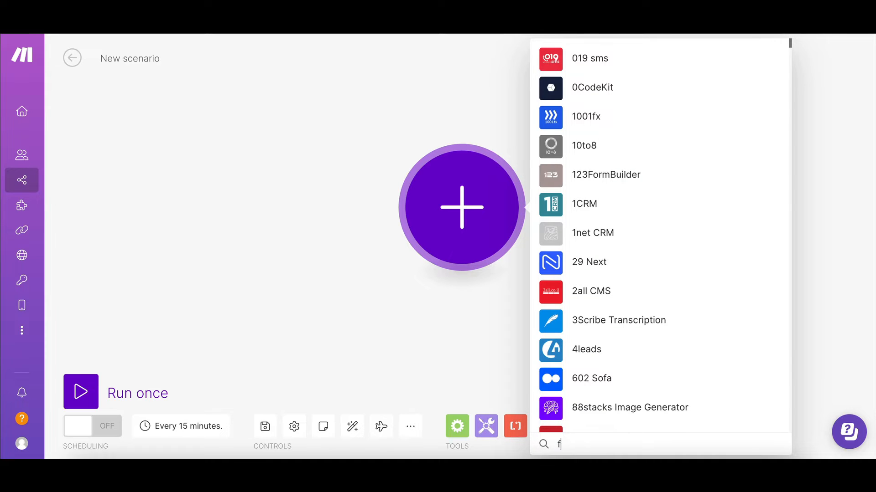
pyautogui.write('olk')
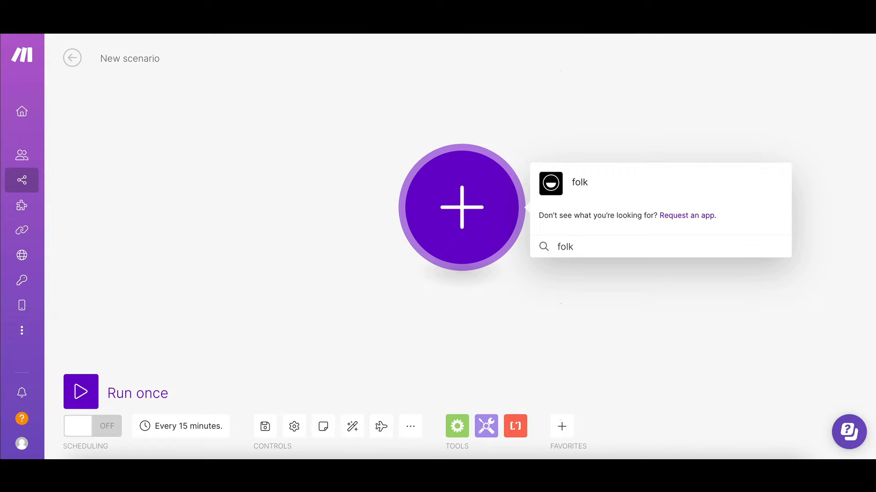
pyautogui.click(550, 183)
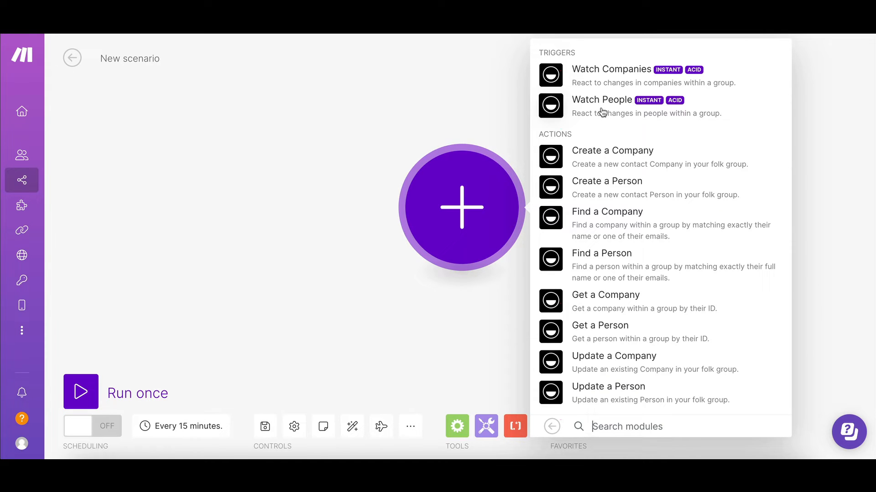
pyautogui.click(601, 99)
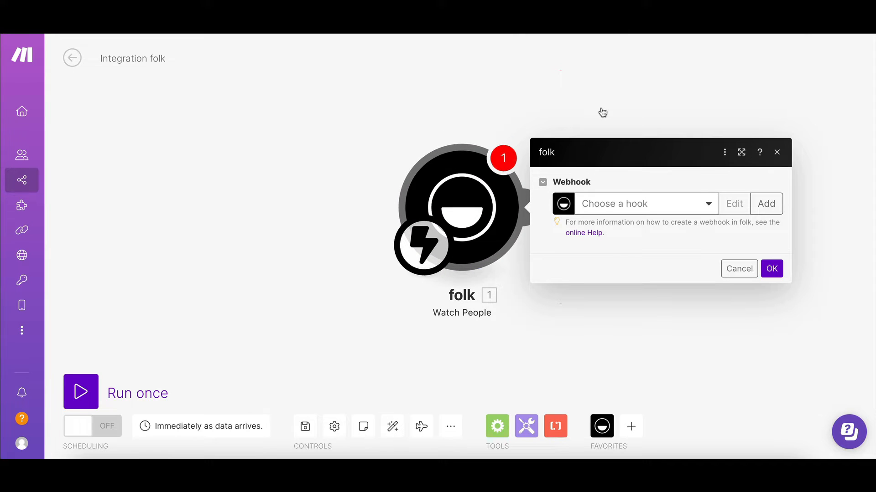
# - Add and save a folk webhook for group Sales - Clients, Status changed to Closed
pyautogui.click(646, 203)
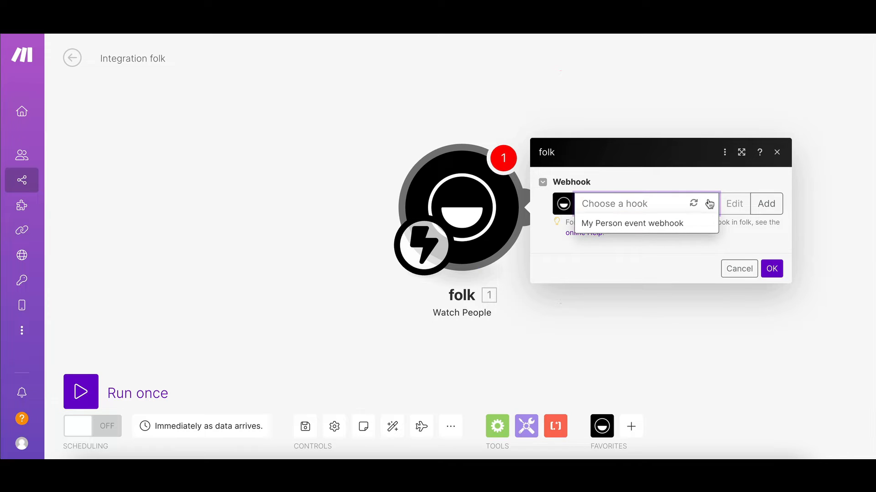
pyautogui.click(632, 224)
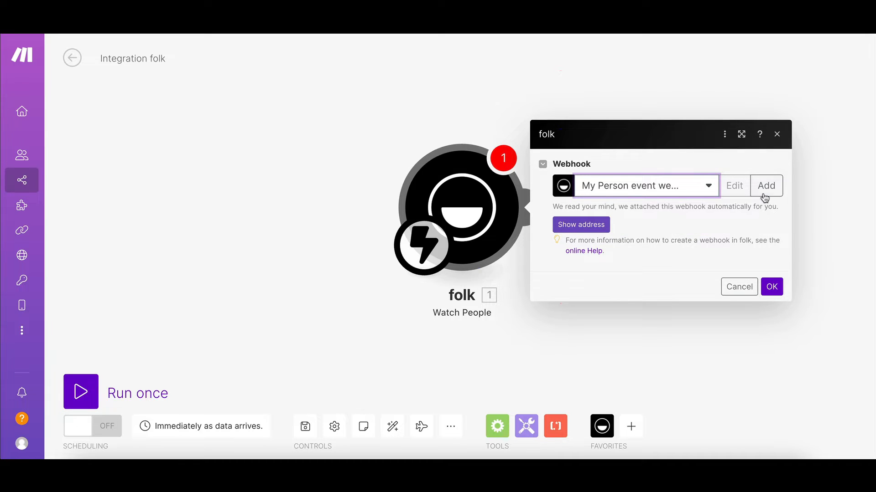
pyautogui.click(766, 186)
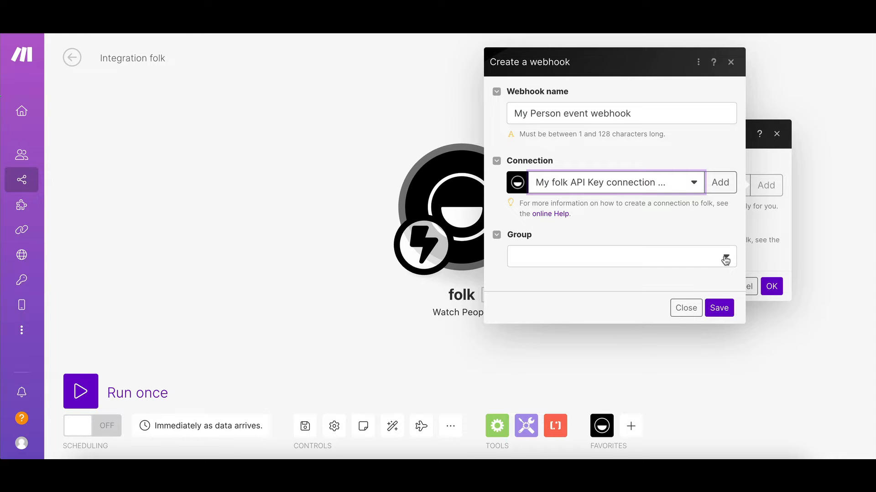
pyautogui.click(620, 256)
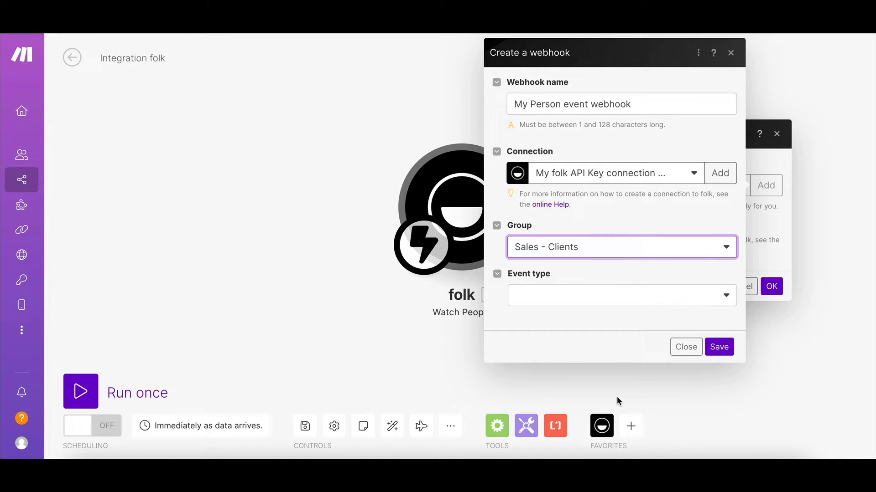
pyautogui.click(620, 295)
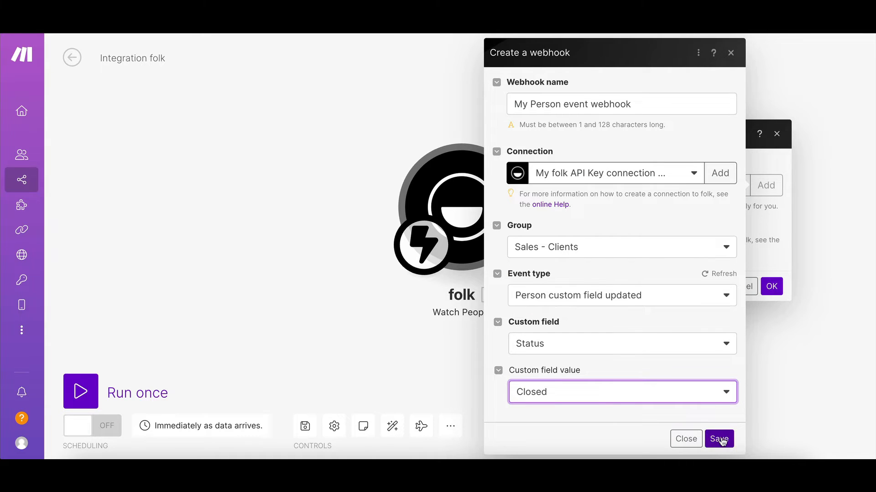
pyautogui.click(719, 438)
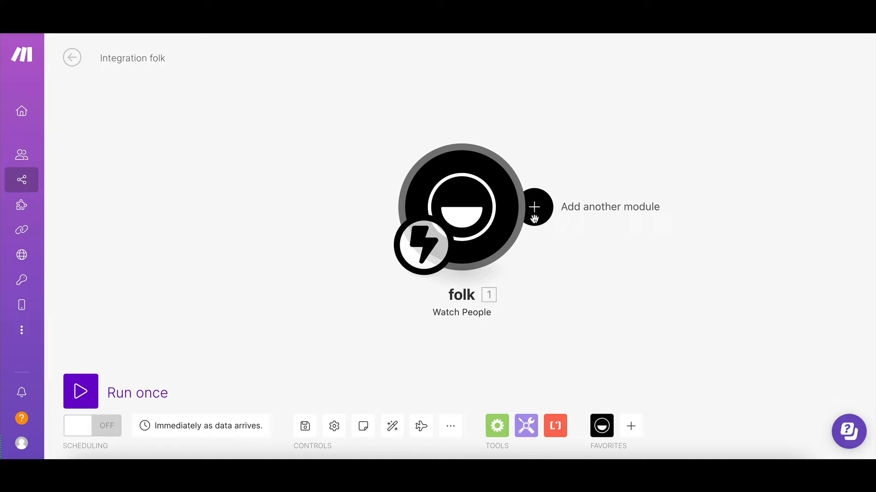
# - Add folk Get a Person on Sales - Clients, mapping the trigger's Person ID
pyautogui.click(533, 207)
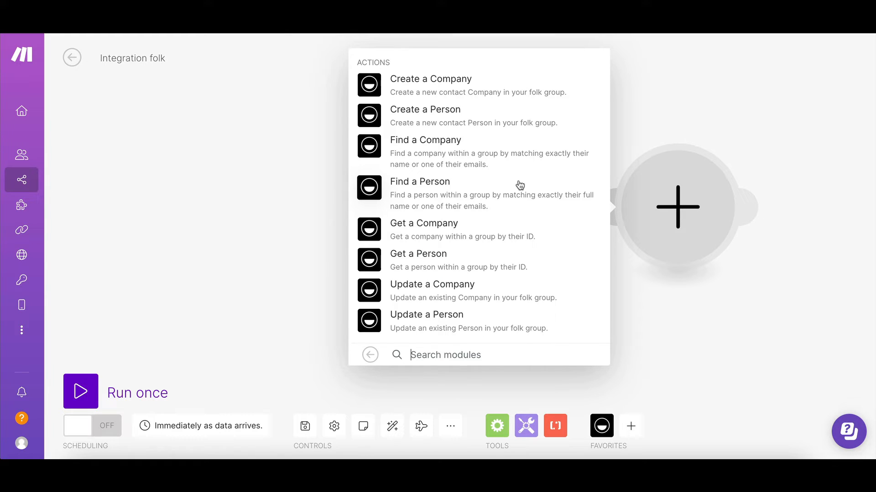
pyautogui.click(417, 261)
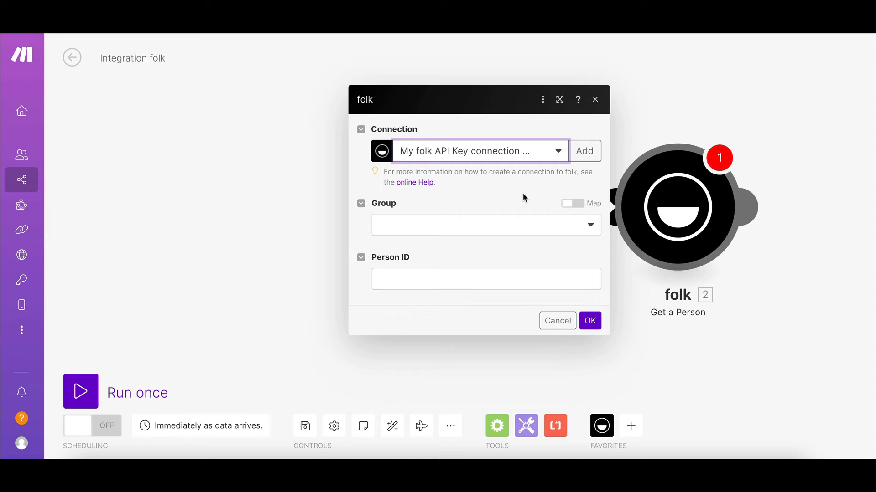
pyautogui.click(485, 224)
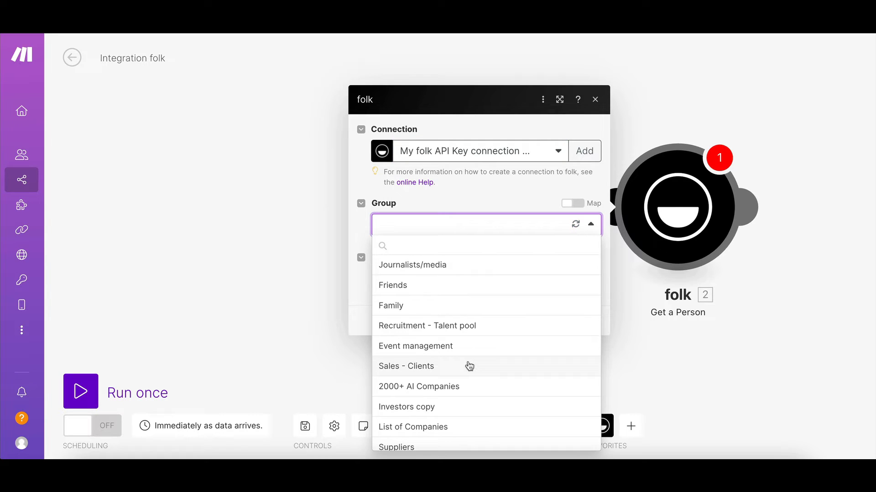
pyautogui.click(406, 366)
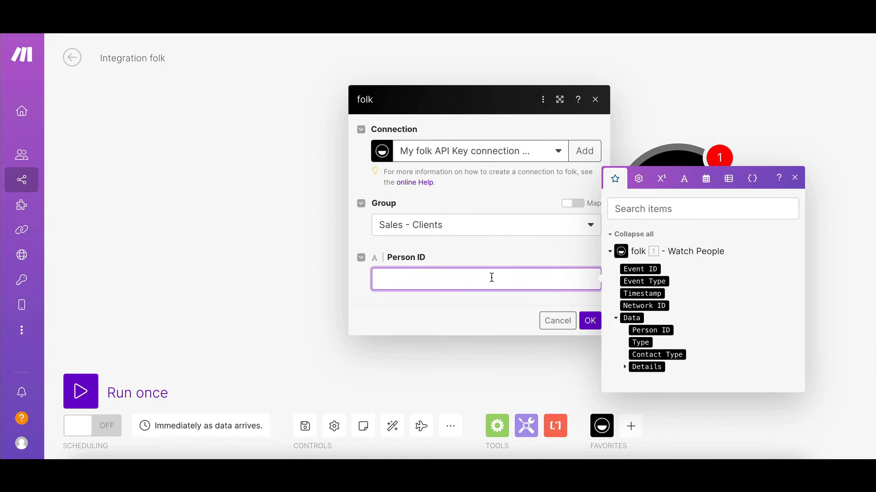
pyautogui.moveTo(656, 318)
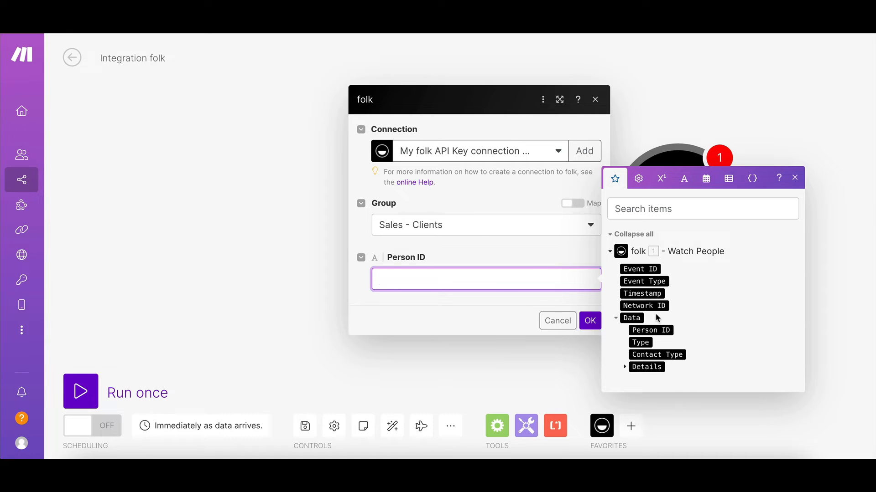
pyautogui.click(651, 330)
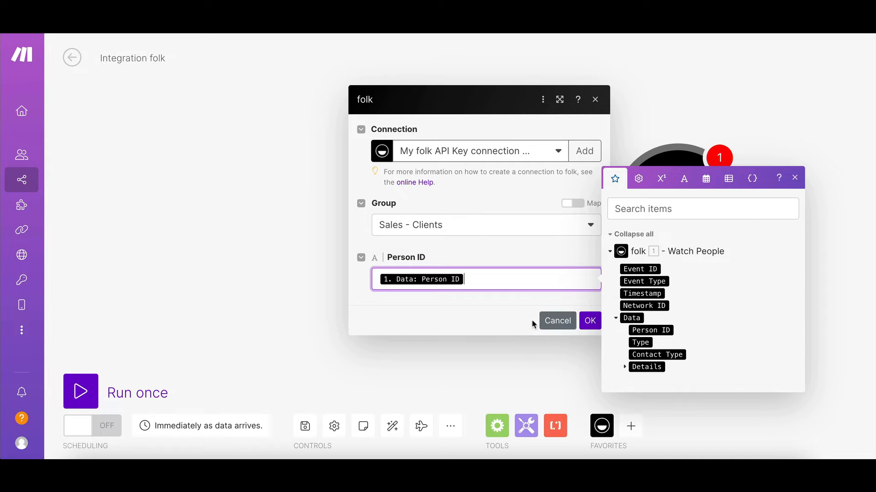
pyautogui.click(589, 321)
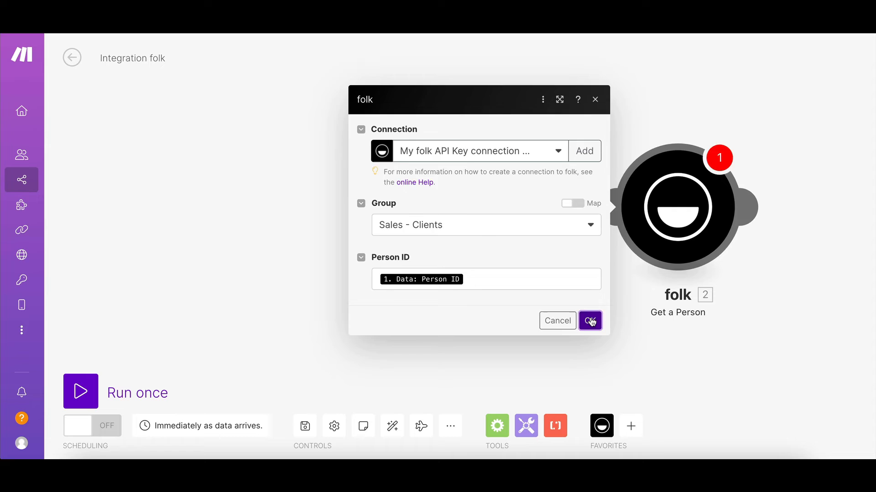
pyautogui.click(589, 321)
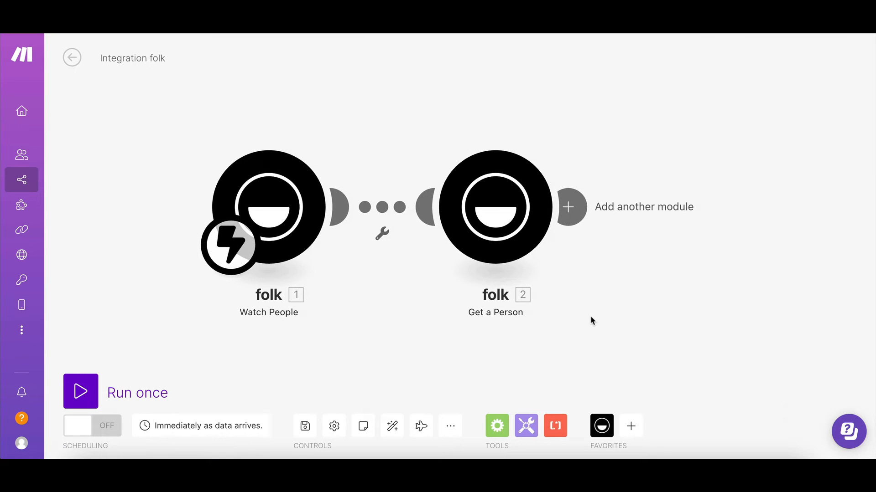
# - Add a Slack Create a Message module after Get a Person
pyautogui.click(569, 206)
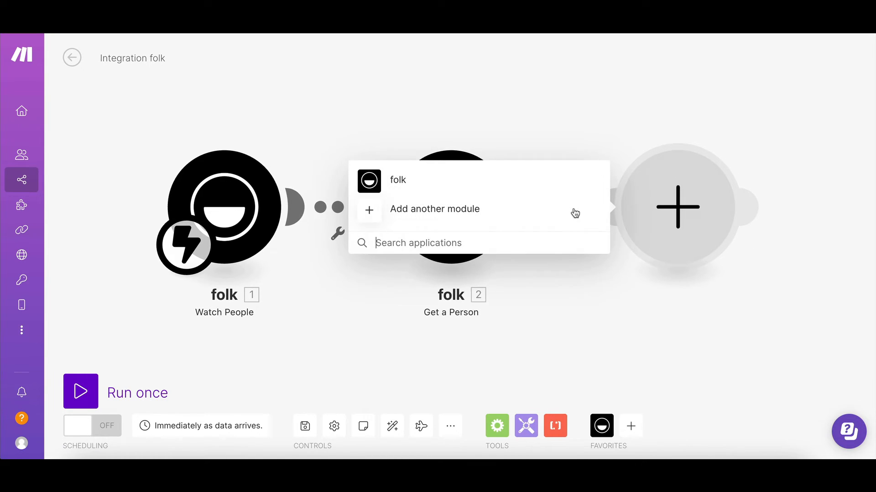
pyautogui.write('slack')
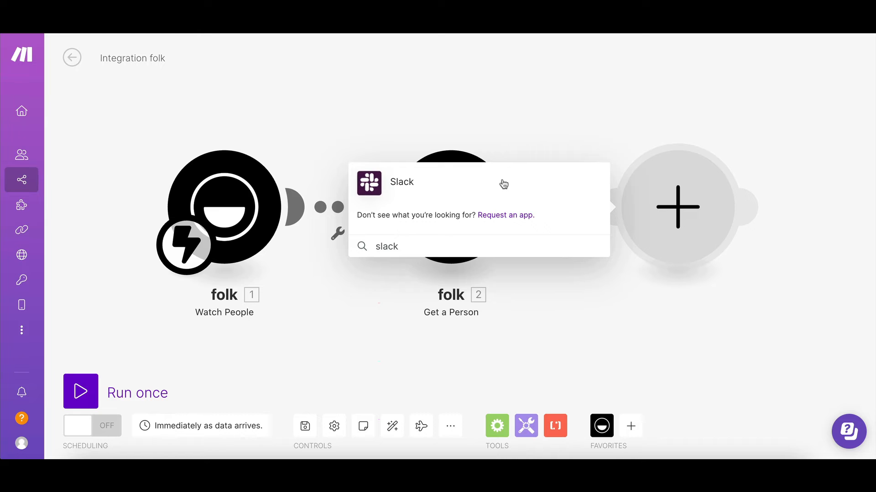
pyautogui.click(401, 181)
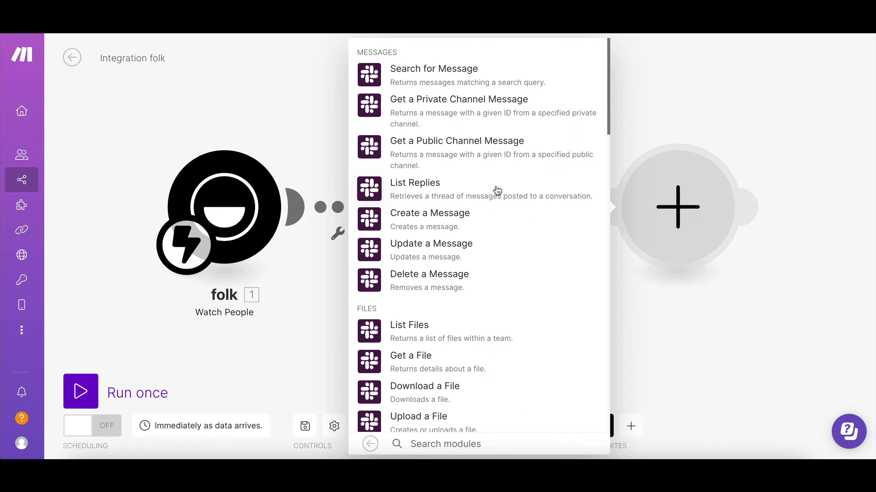
pyautogui.click(429, 213)
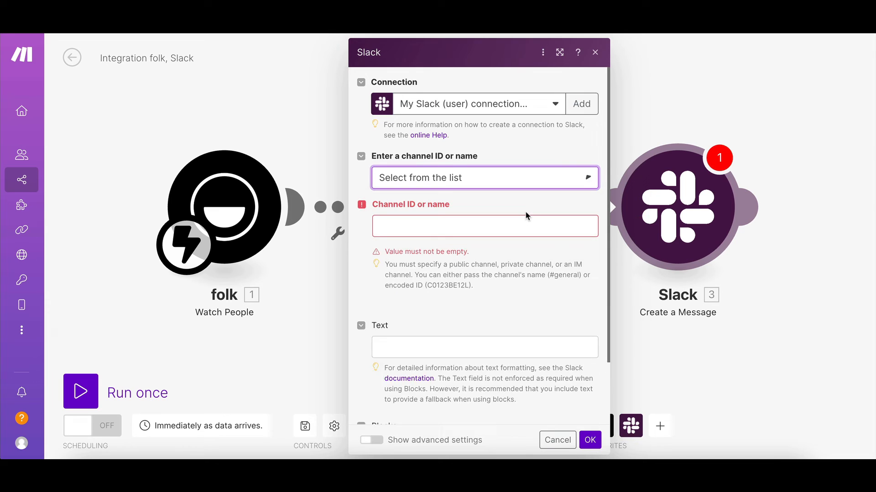
# - Set the public channel to sales and start the Deal won message text
pyautogui.write('sales')
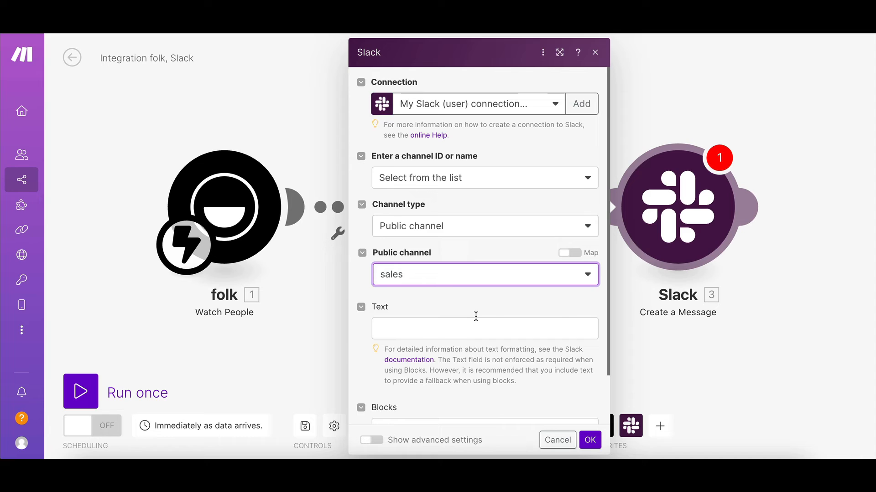
pyautogui.click(475, 328)
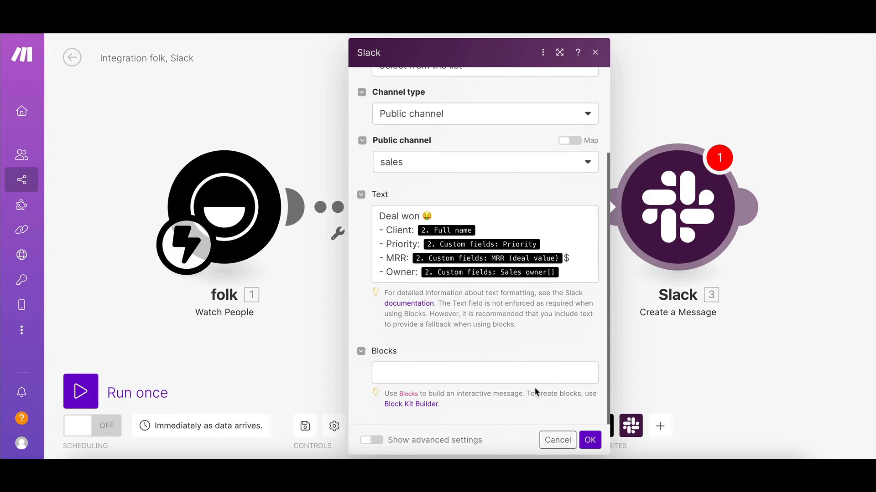
pyautogui.click(589, 440)
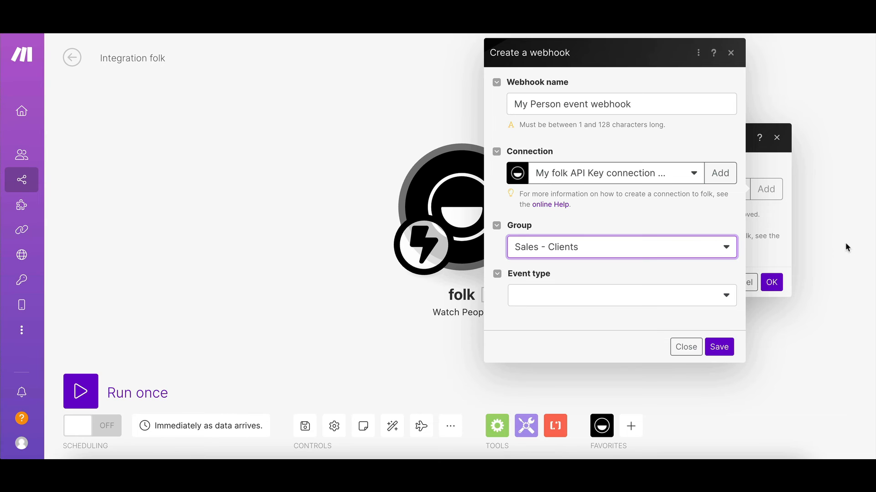
pyautogui.moveTo(728, 296)
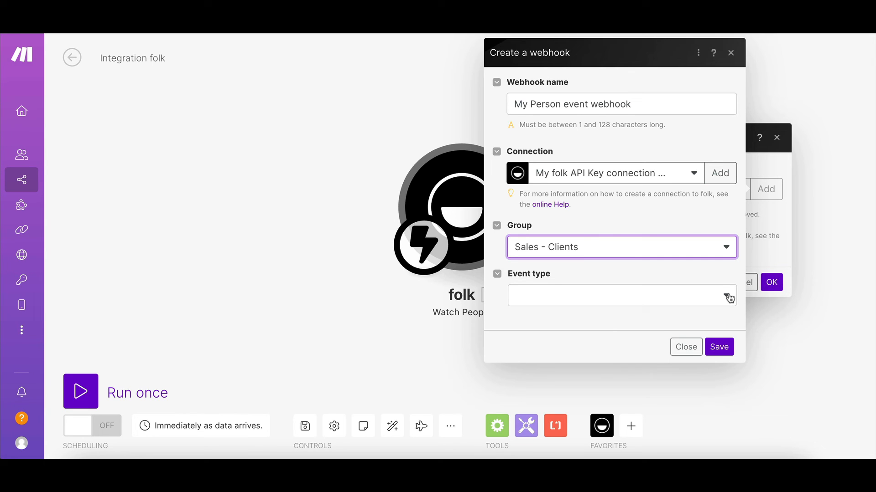
# - Open the webhook event types list, then list folk's modules on the canvas
pyautogui.click(619, 295)
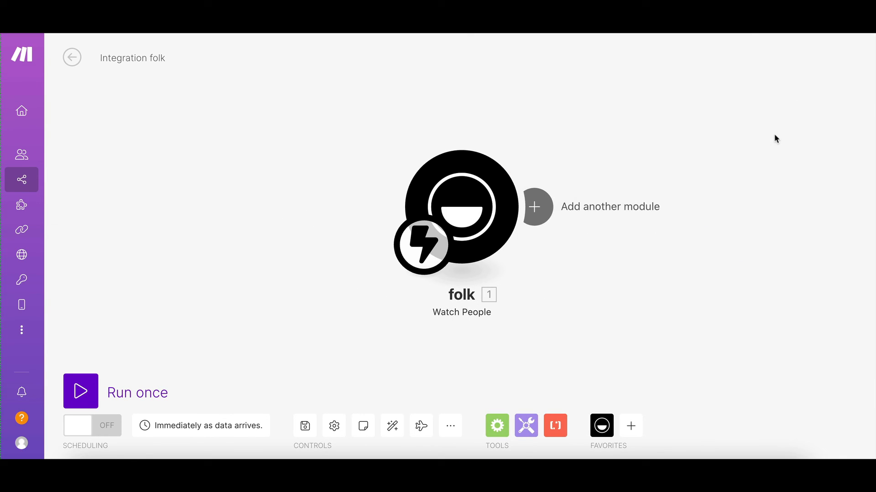
pyautogui.click(601, 426)
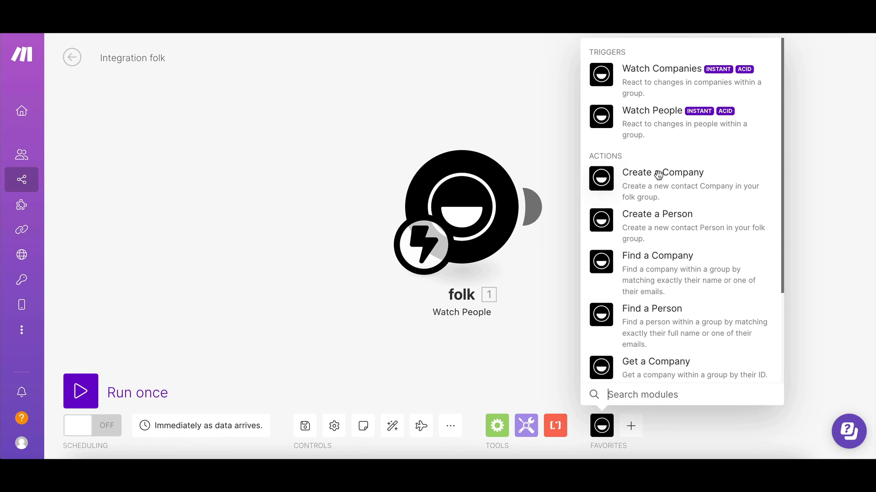